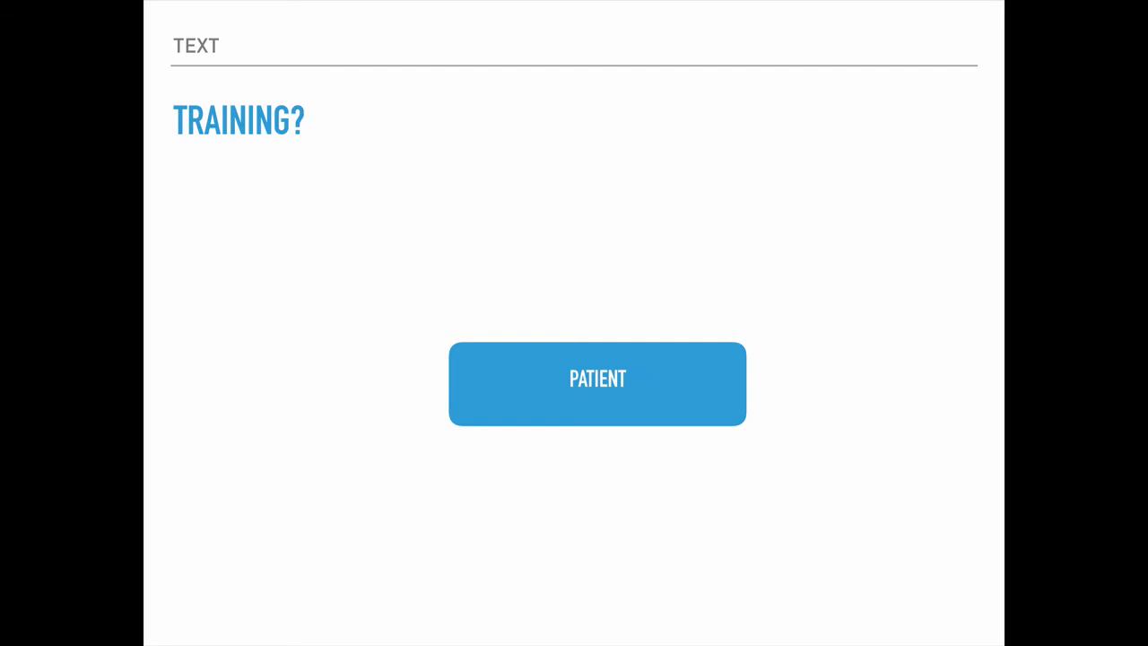
{"action": "left_click", "coordinate": [598, 377]}
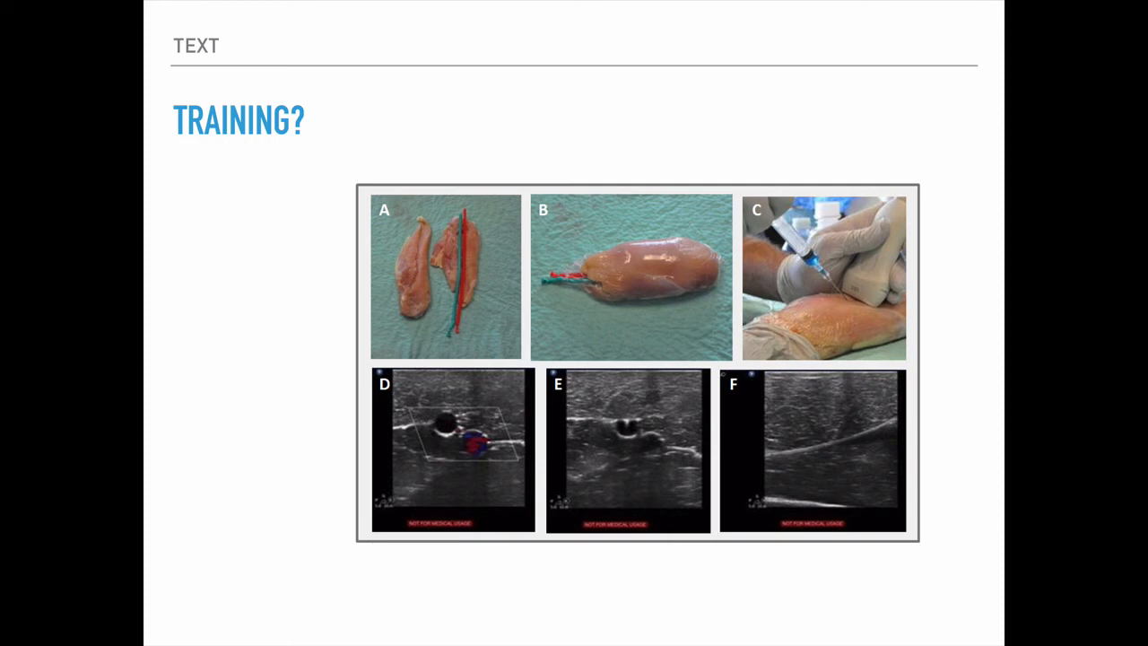
{"action": "key", "text": "right"}
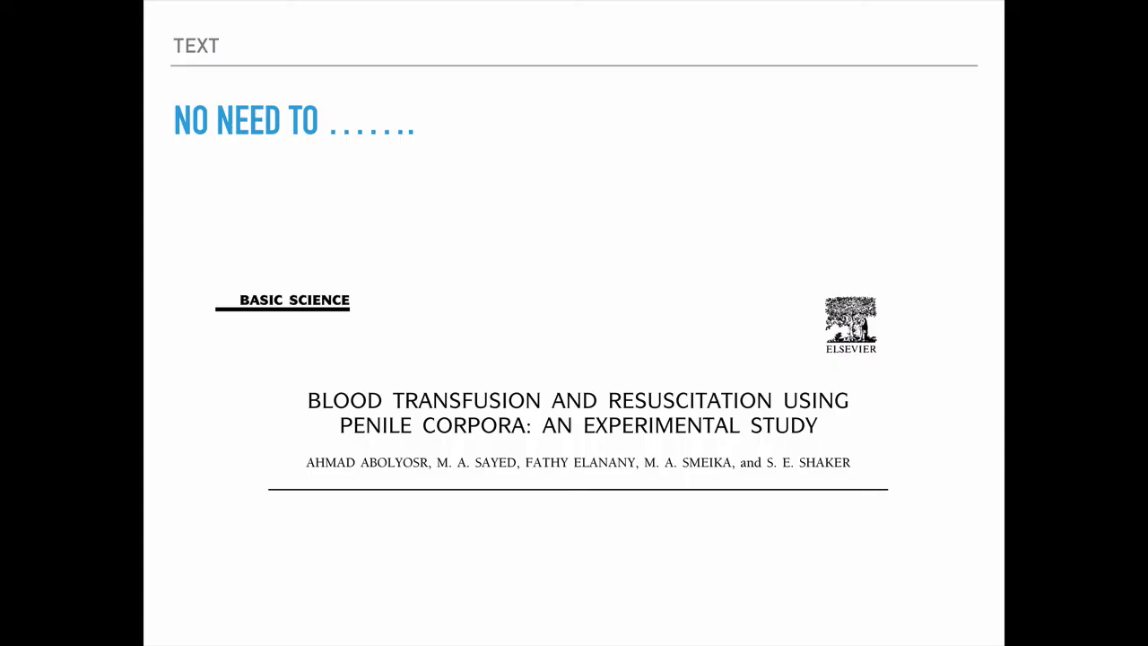